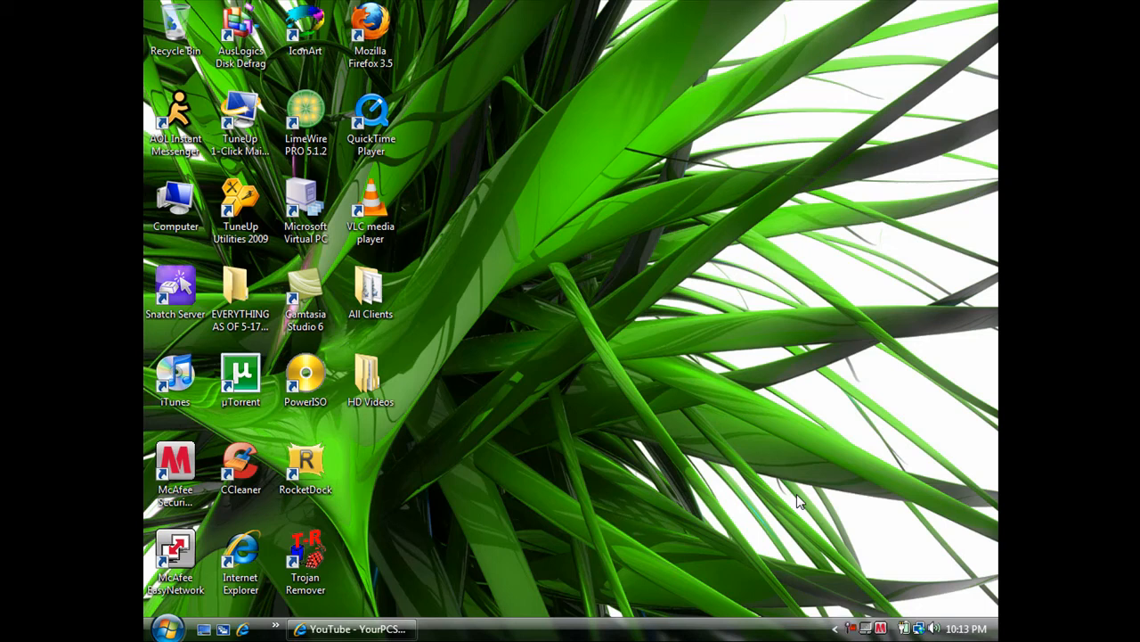
mouse_move(717, 421)
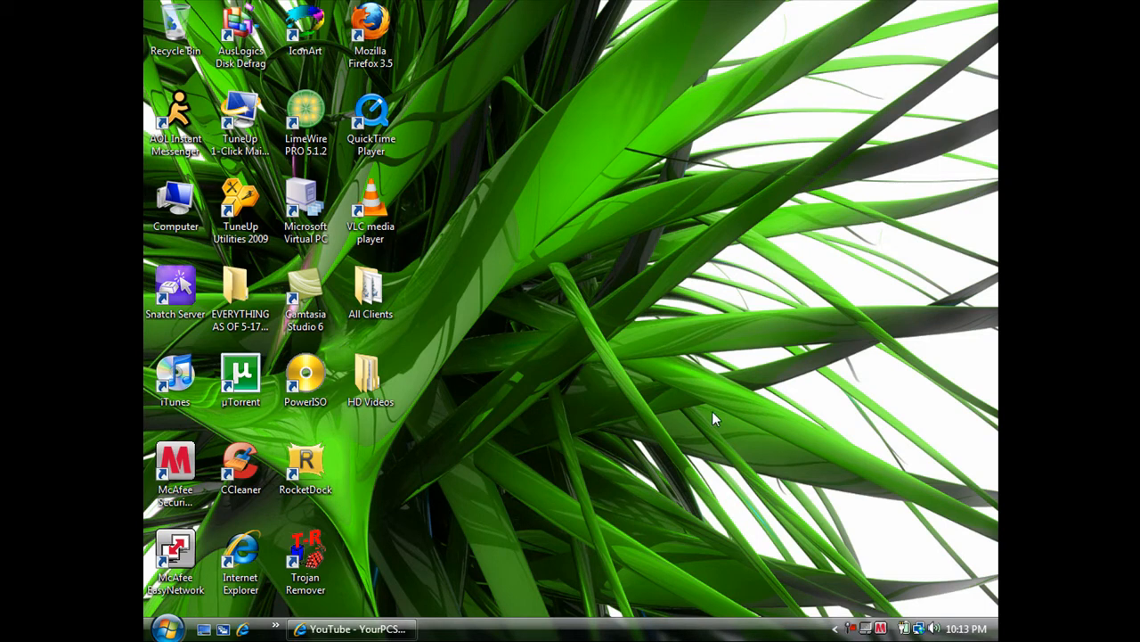
mouse_move(713, 421)
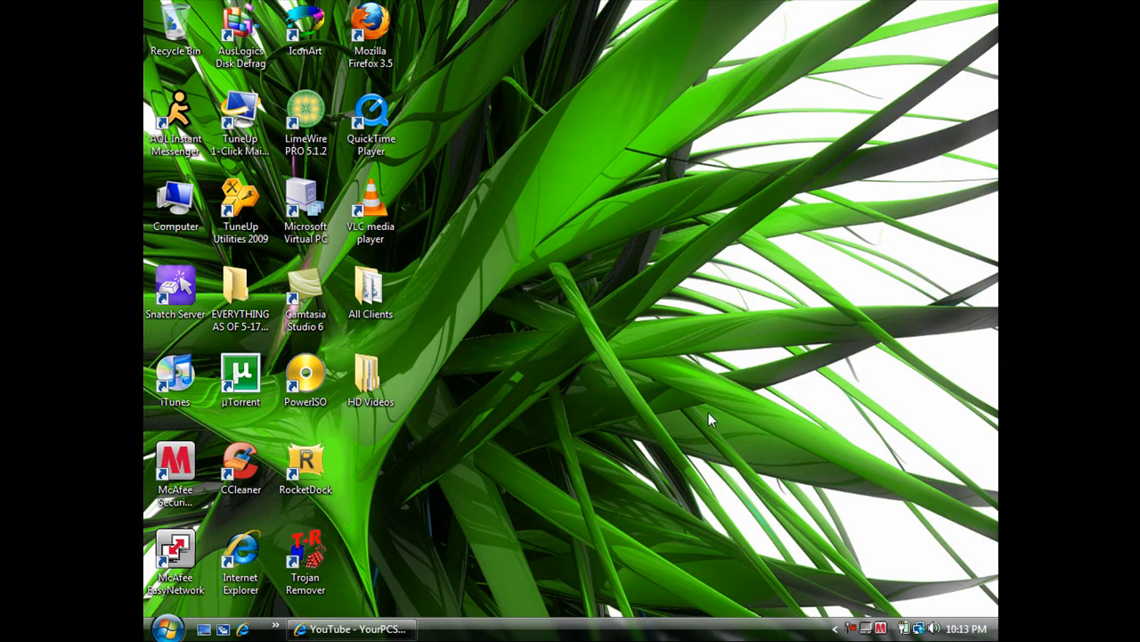
mouse_move(638, 445)
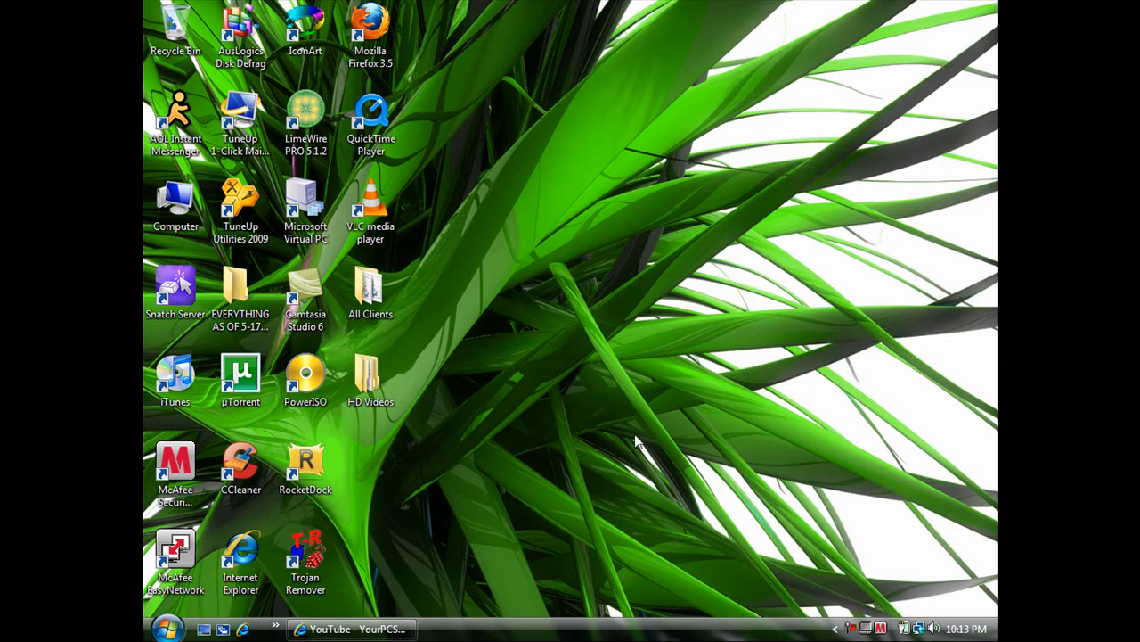
Launch Camtasia Studio 6 and dismiss the Welcome dialog to start an untitled project.
click(305, 289)
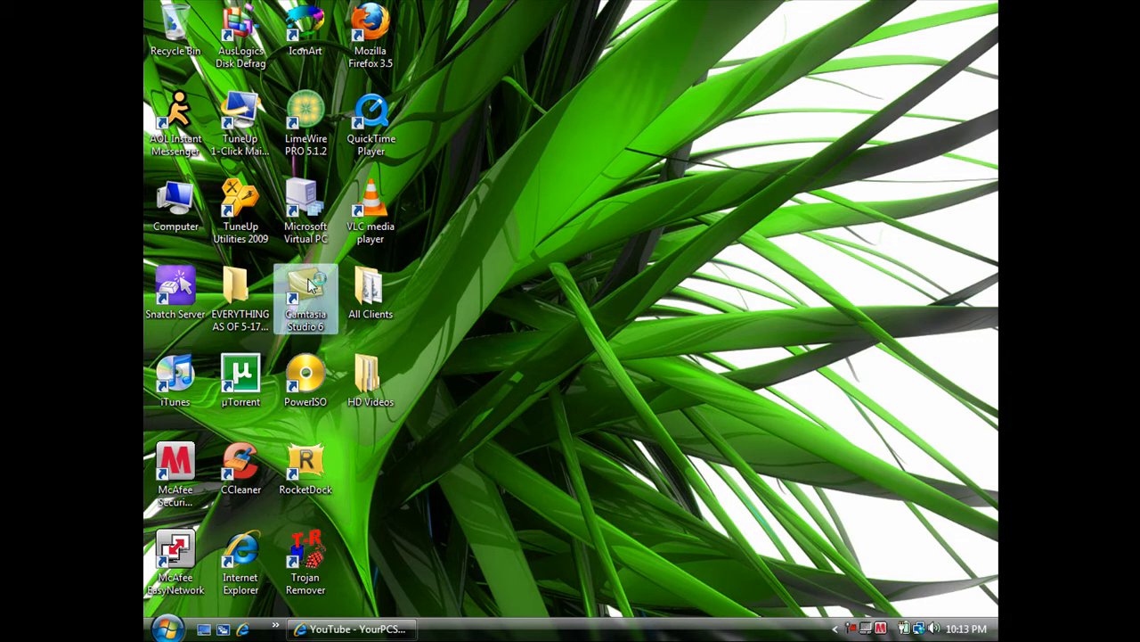
double_click(306, 287)
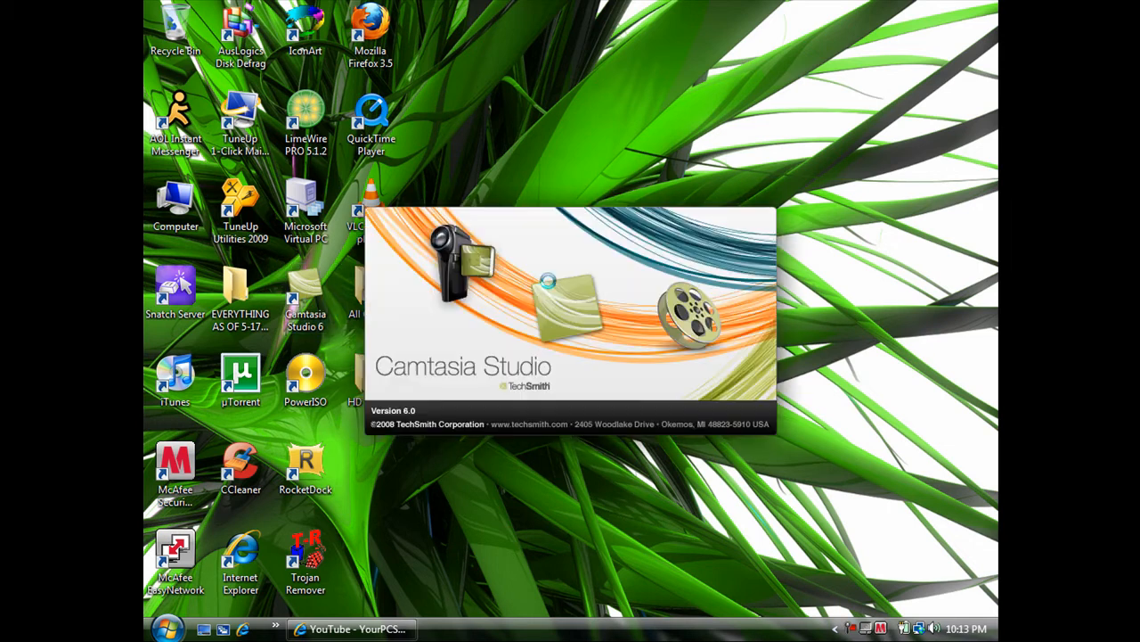
mouse_move(859, 352)
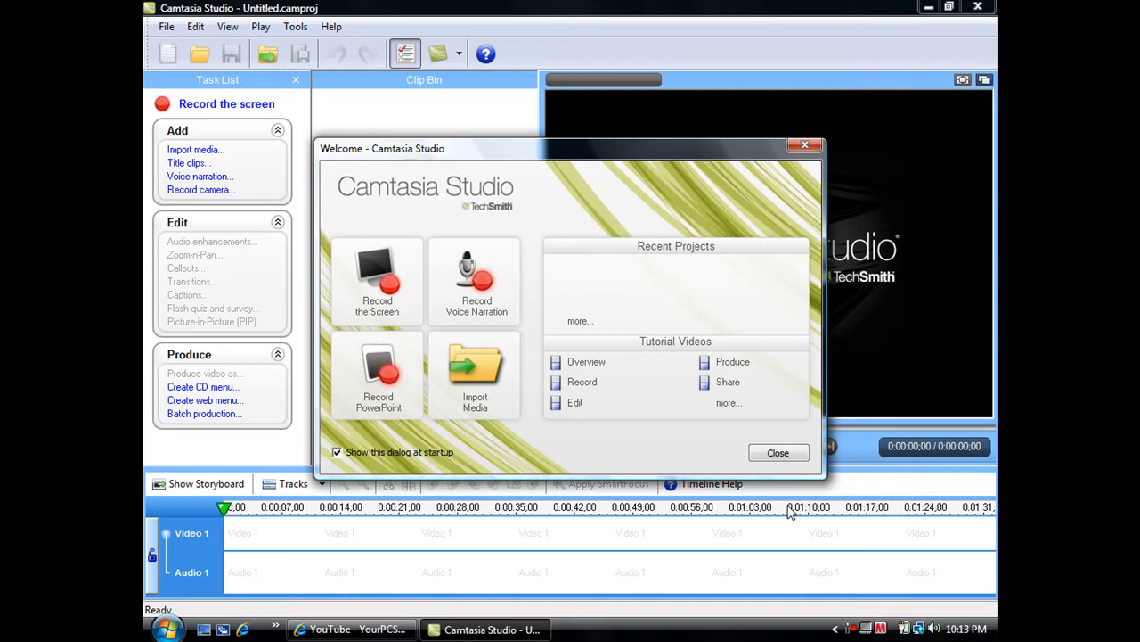
click(779, 453)
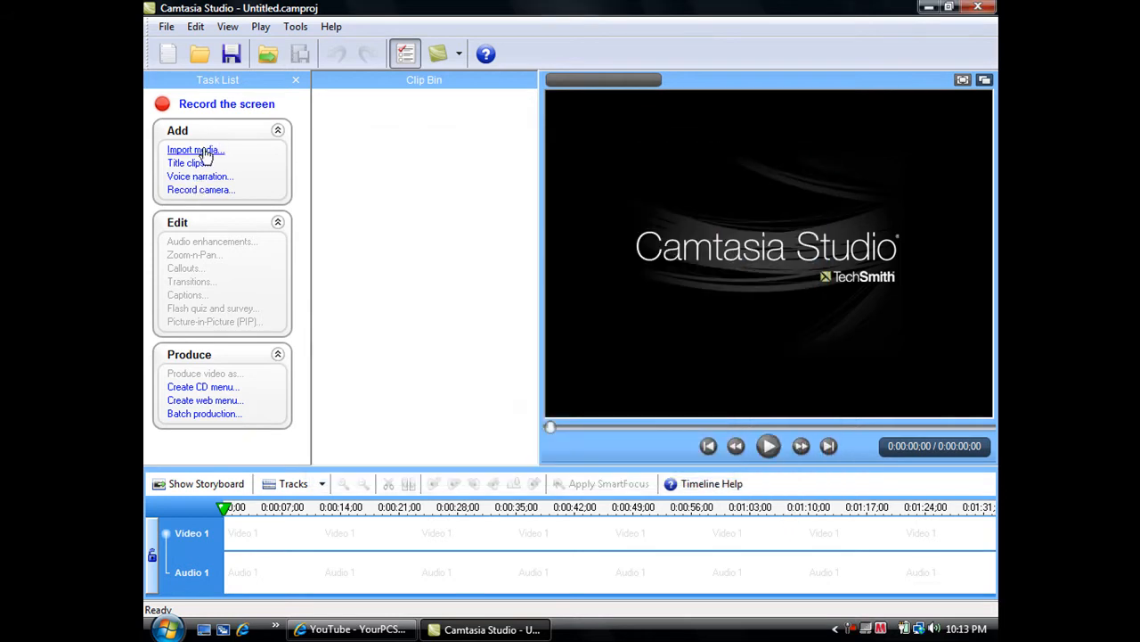
Import the capture-1.camrec recording into the clip bin.
click(193, 150)
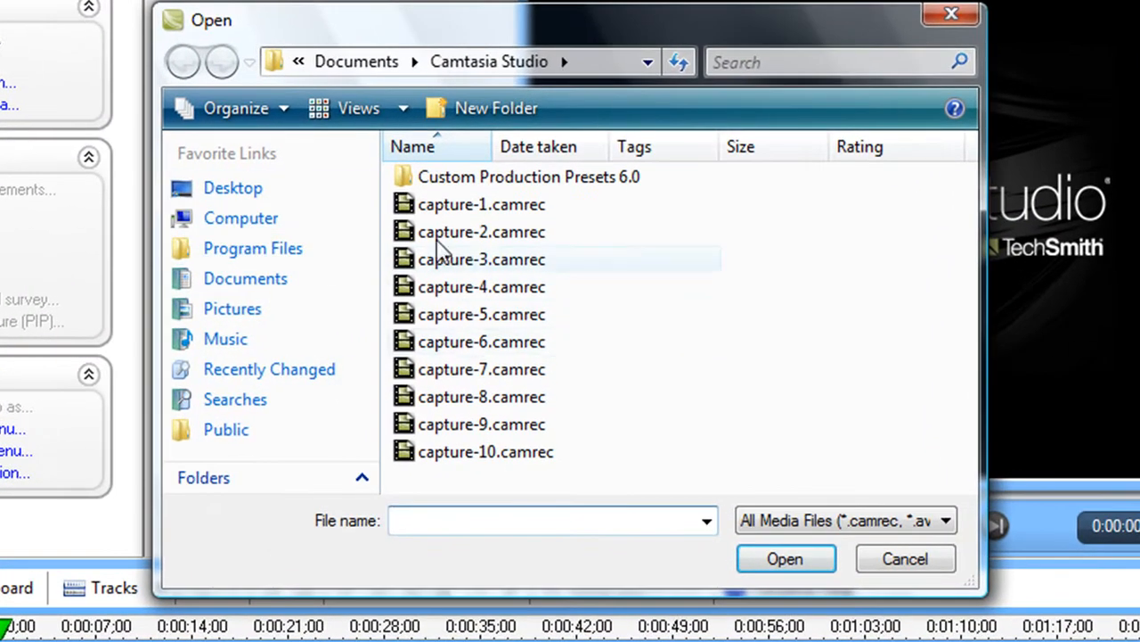
click(481, 203)
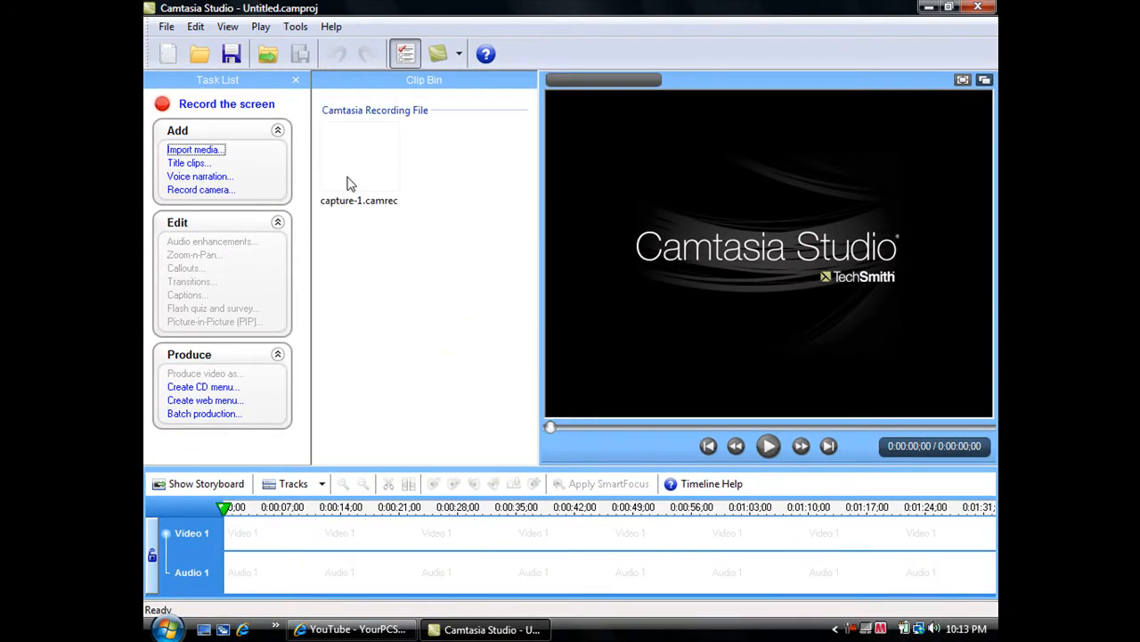
mouse_move(366, 166)
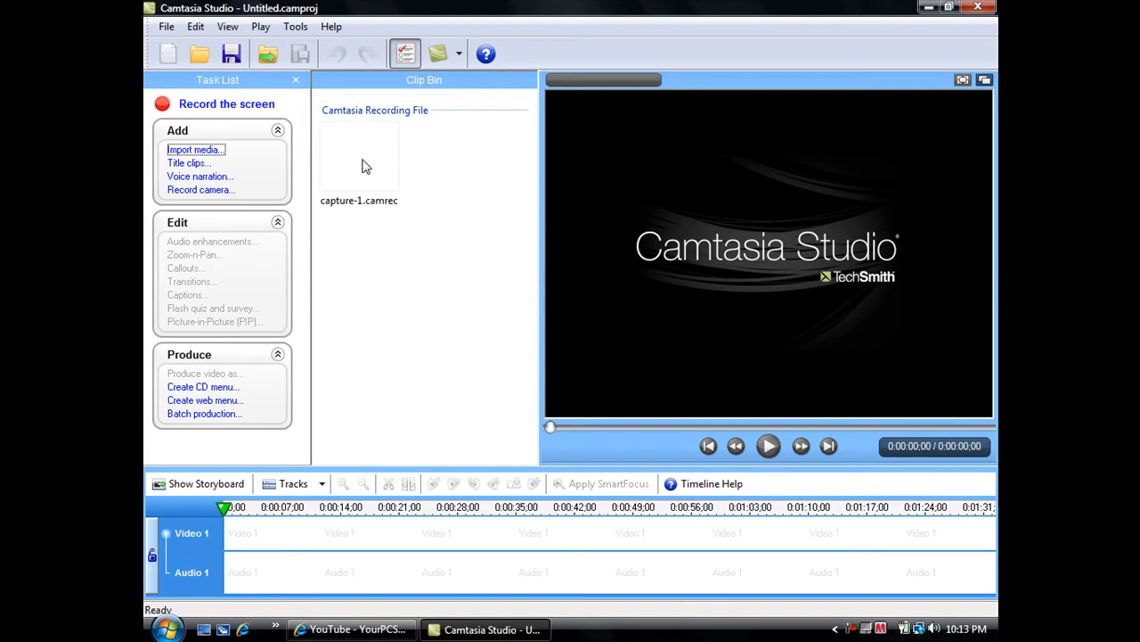
Add capture-1.camrec to the timeline and set the project preset to HD (1280 x 720).
click(360, 160)
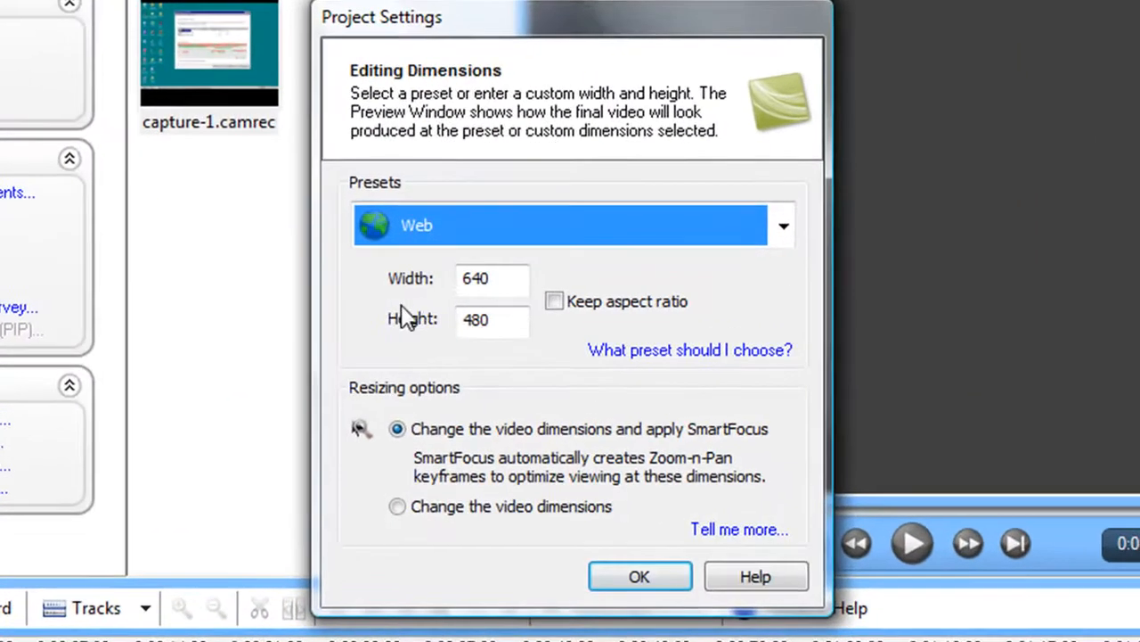
mouse_move(681, 270)
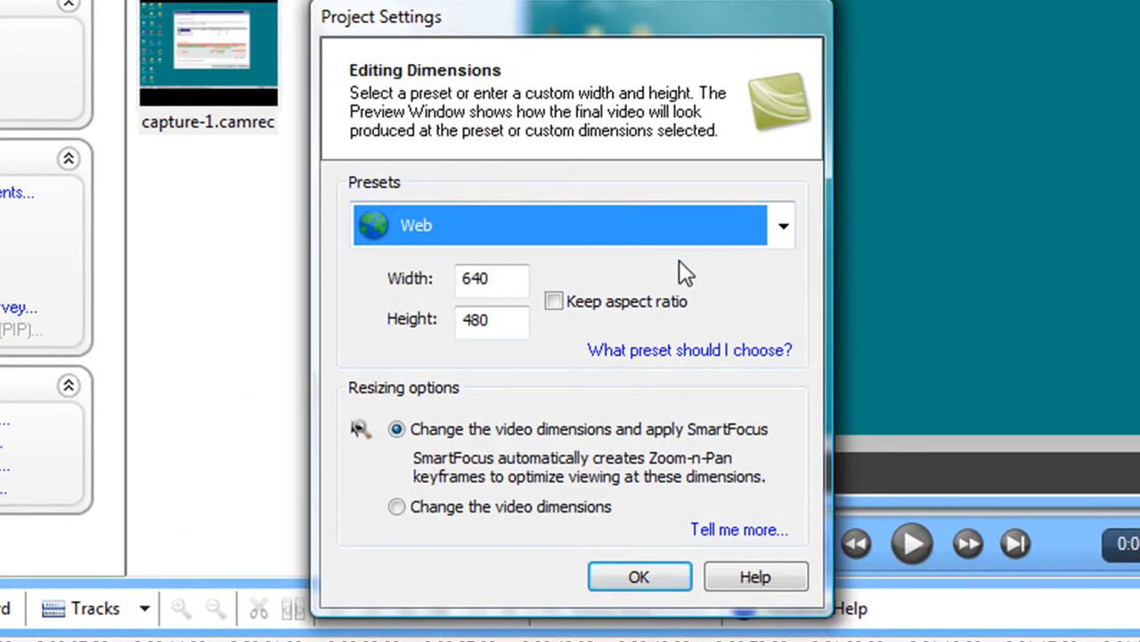
click(784, 225)
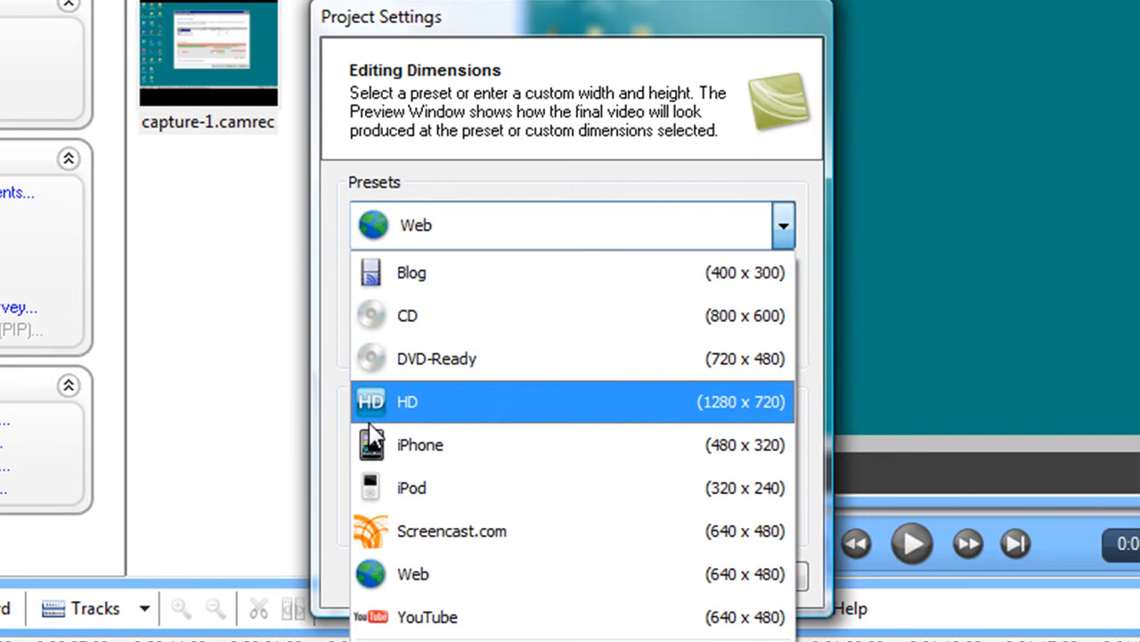
click(406, 403)
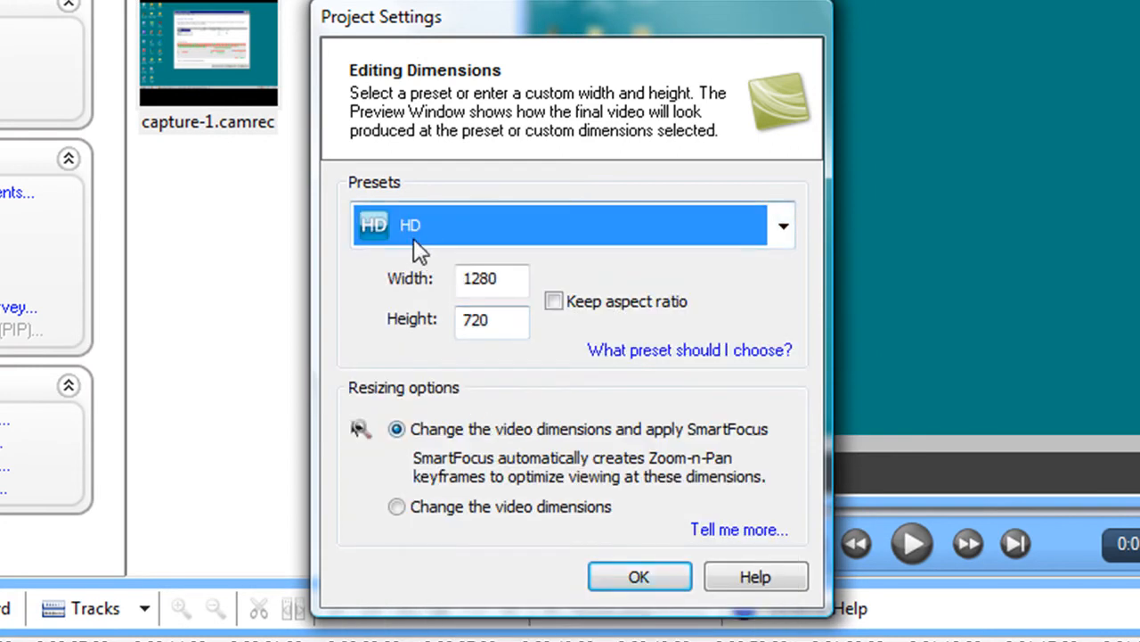
click(640, 575)
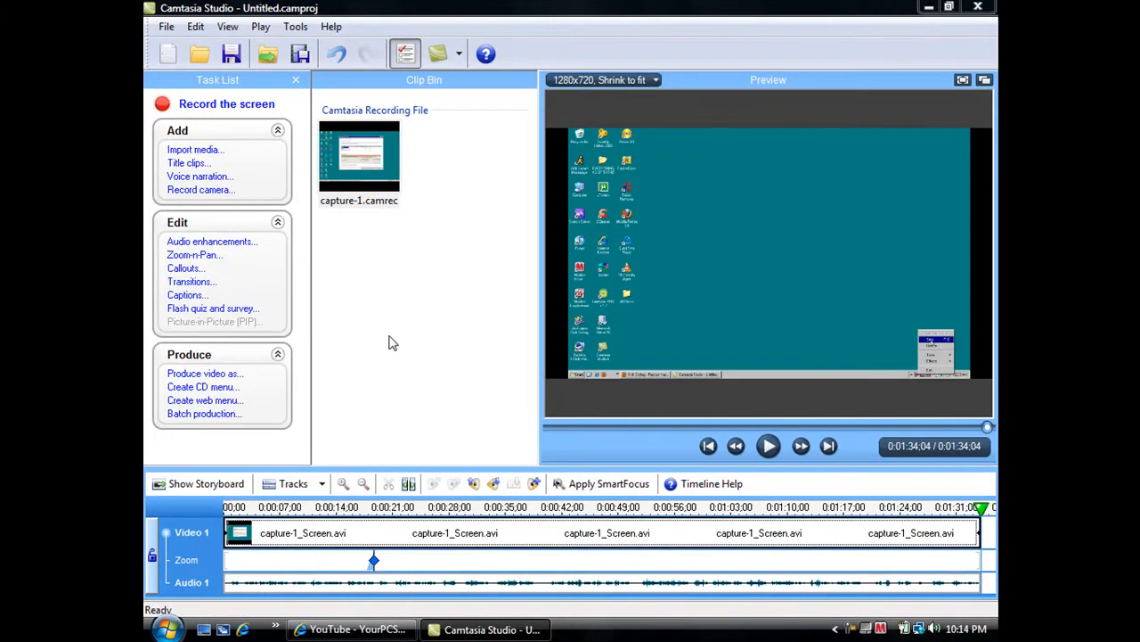
mouse_move(170, 47)
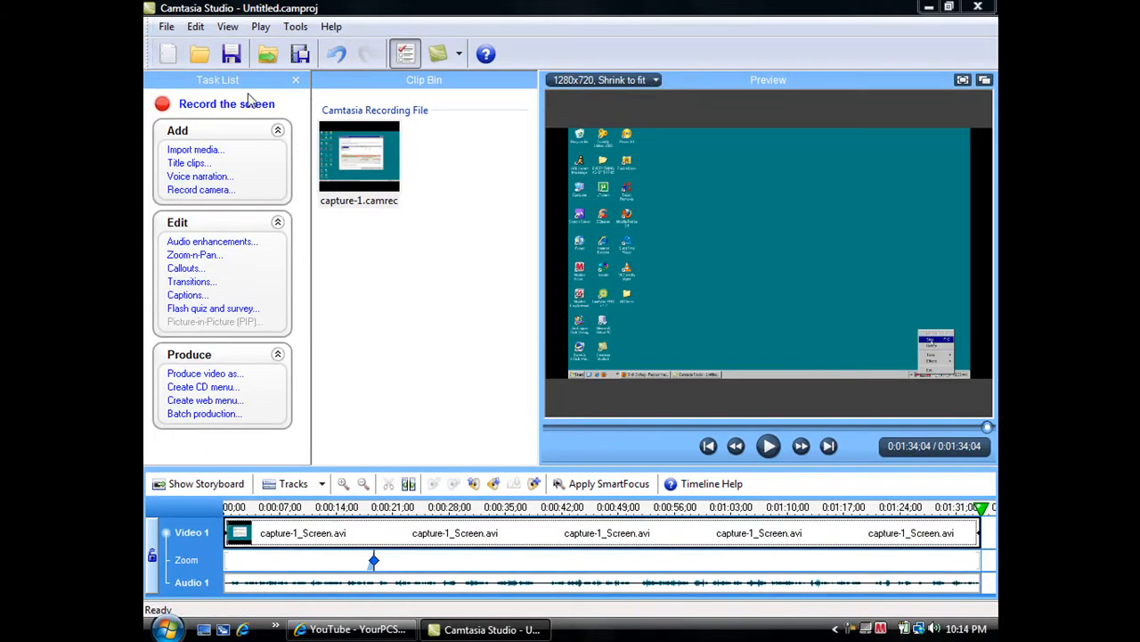
Start Produce Video As from the File menu and choose the HD production preset.
click(166, 27)
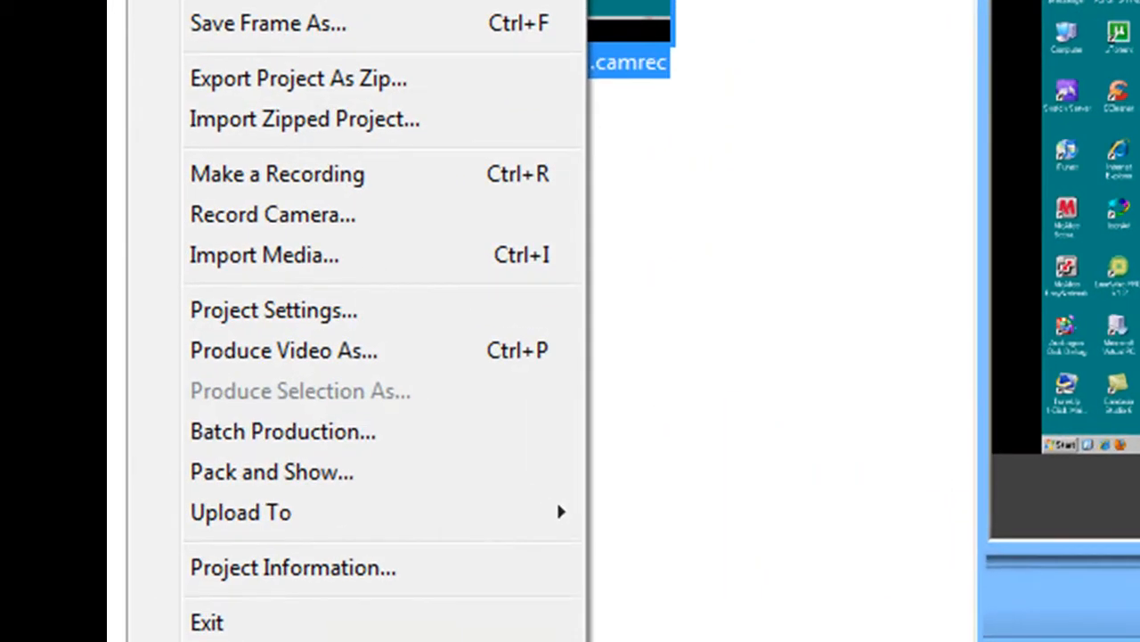
mouse_move(302, 362)
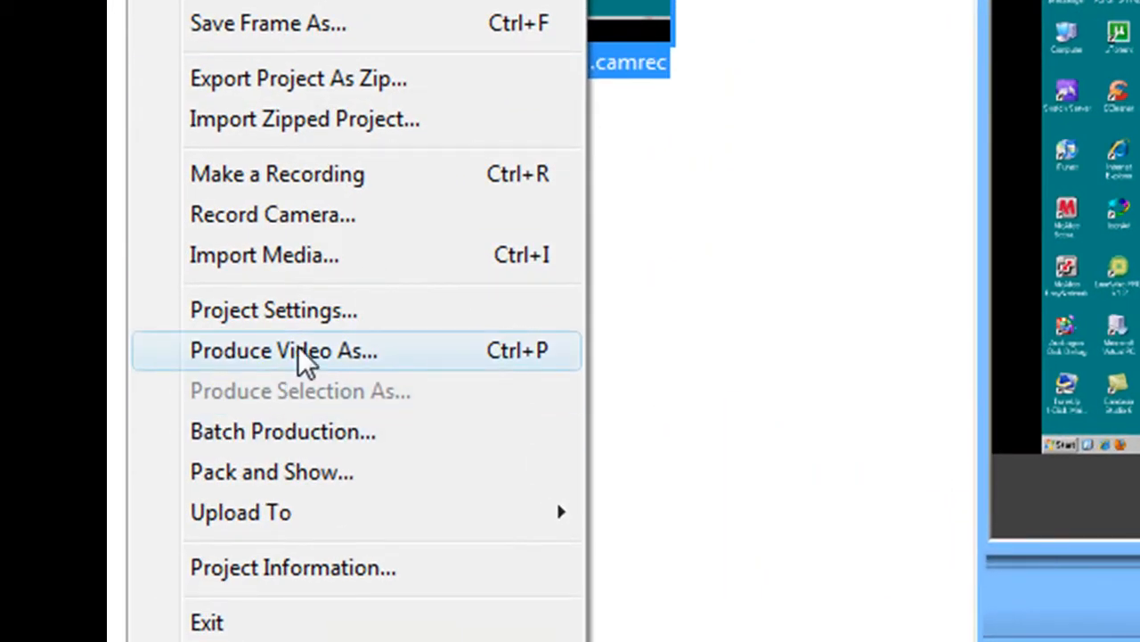
click(283, 350)
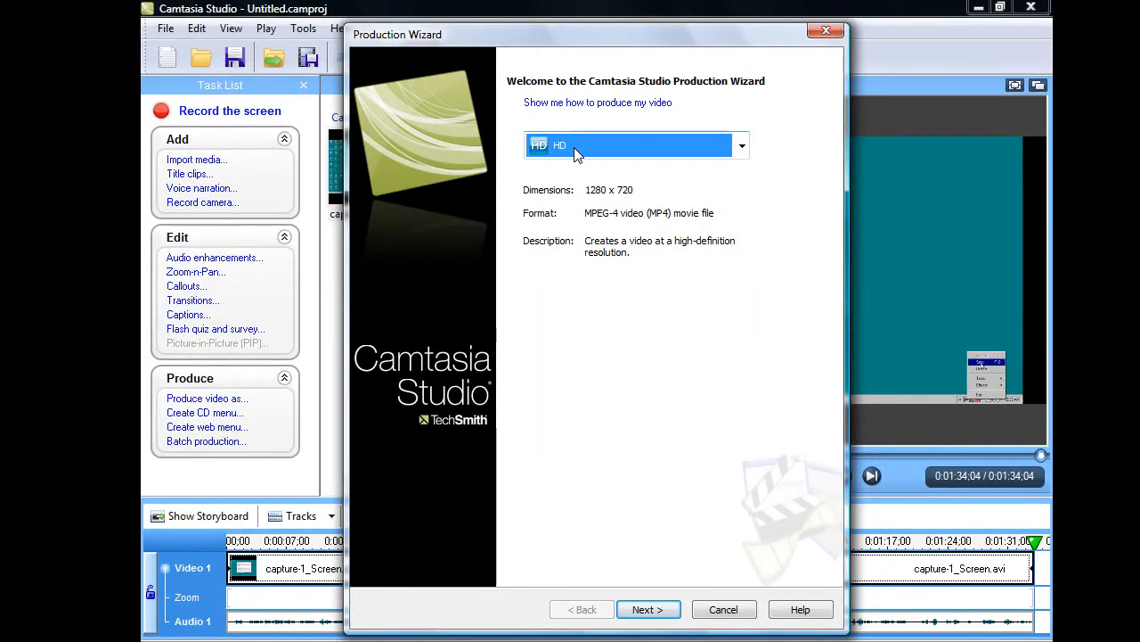
click(742, 146)
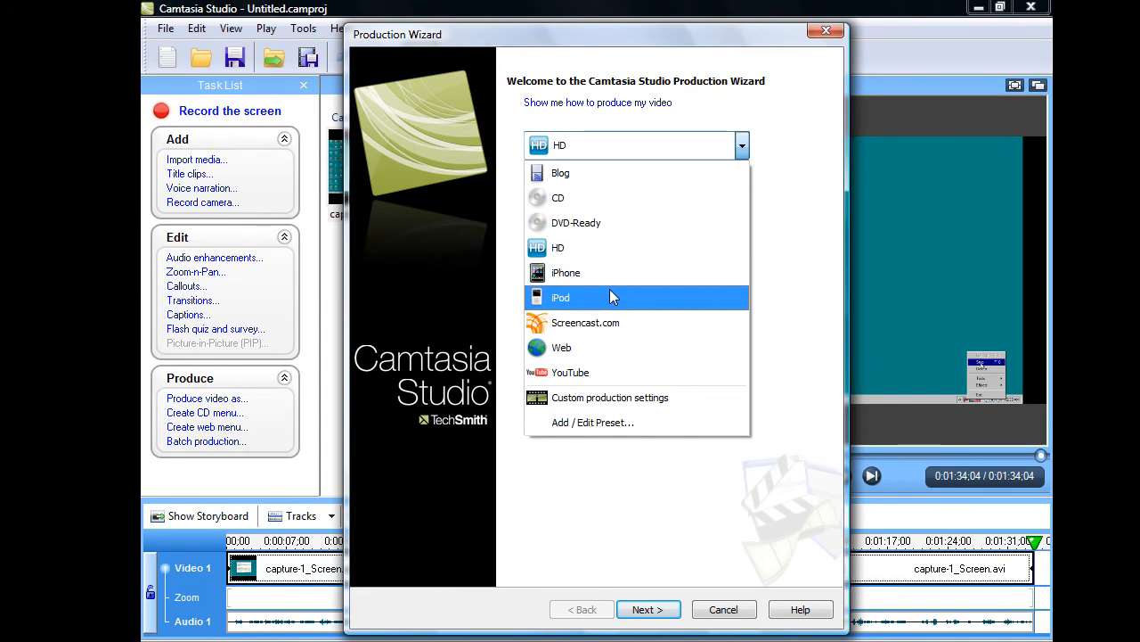
mouse_move(606, 379)
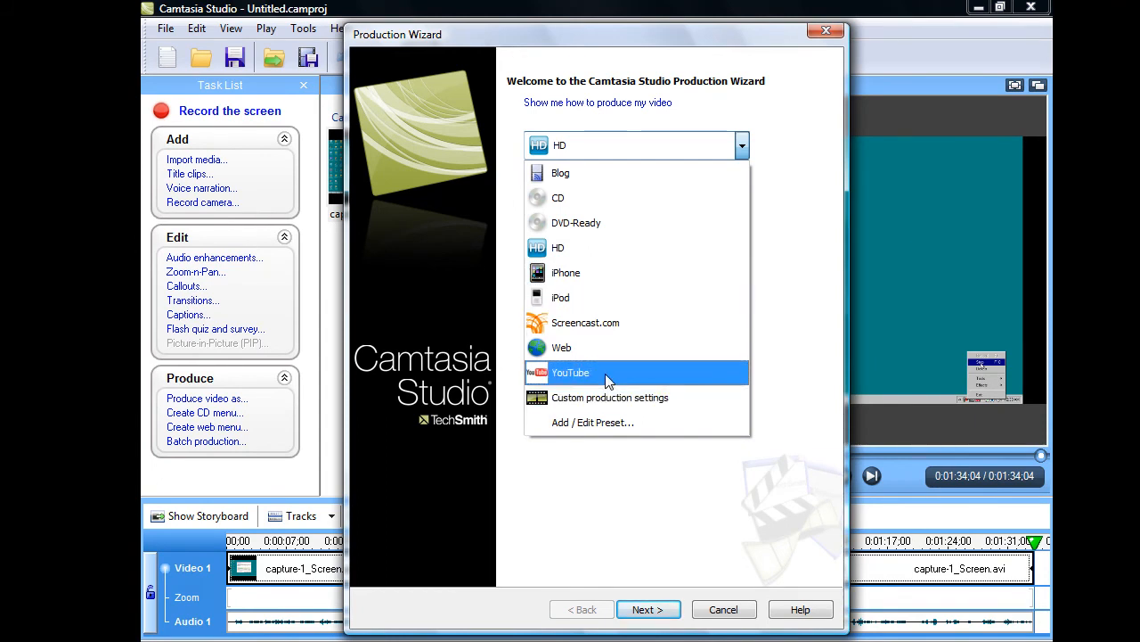
mouse_move(624, 258)
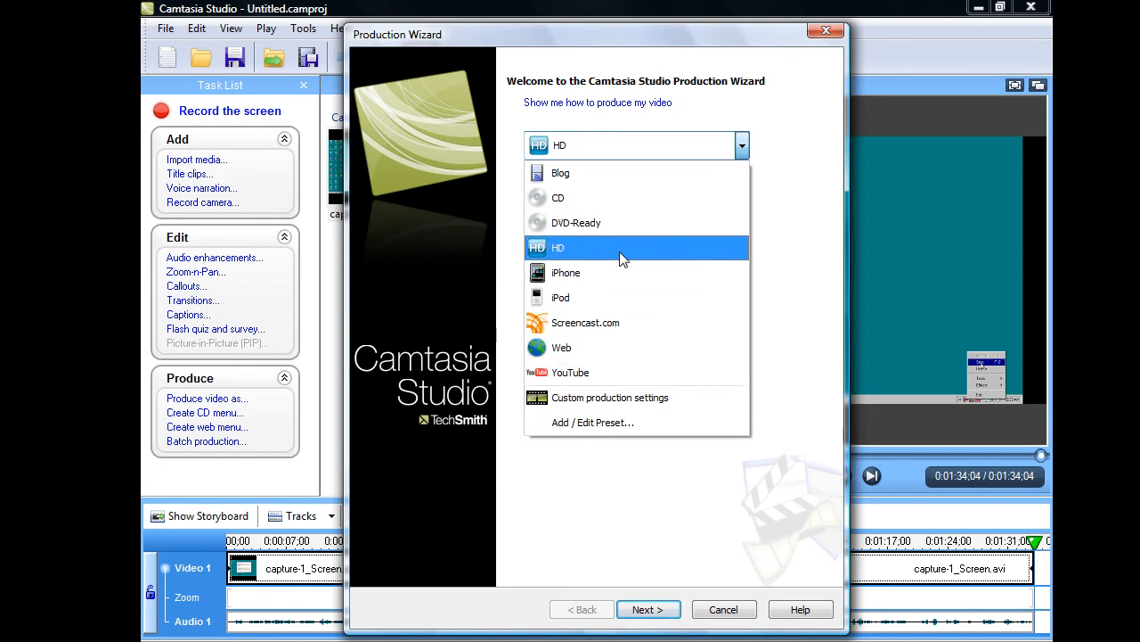
click(648, 609)
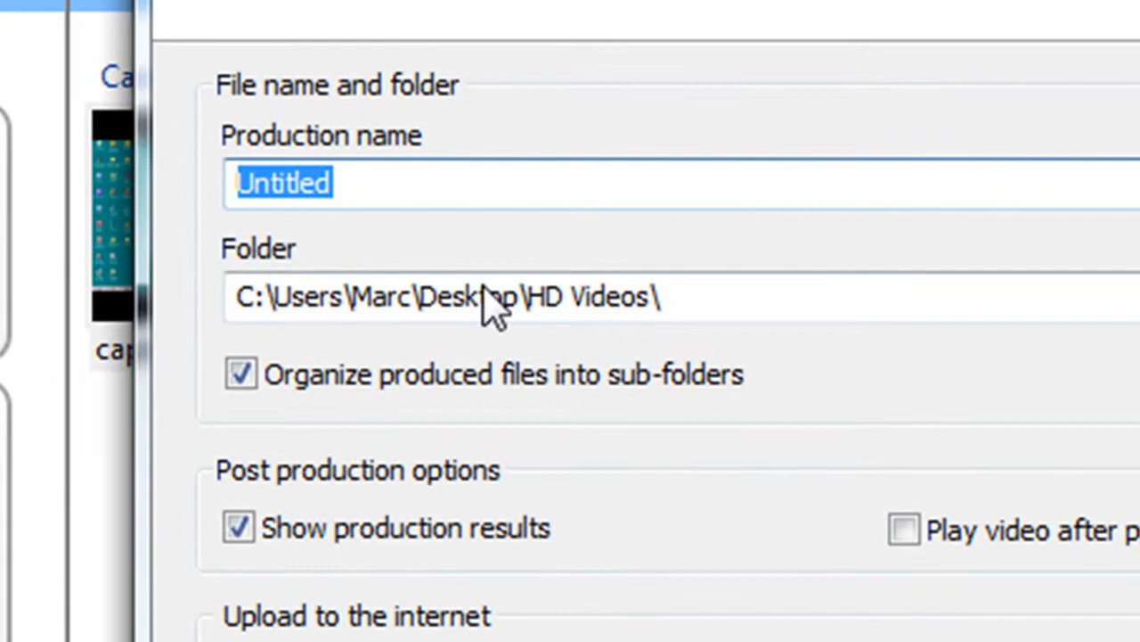
mouse_move(454, 169)
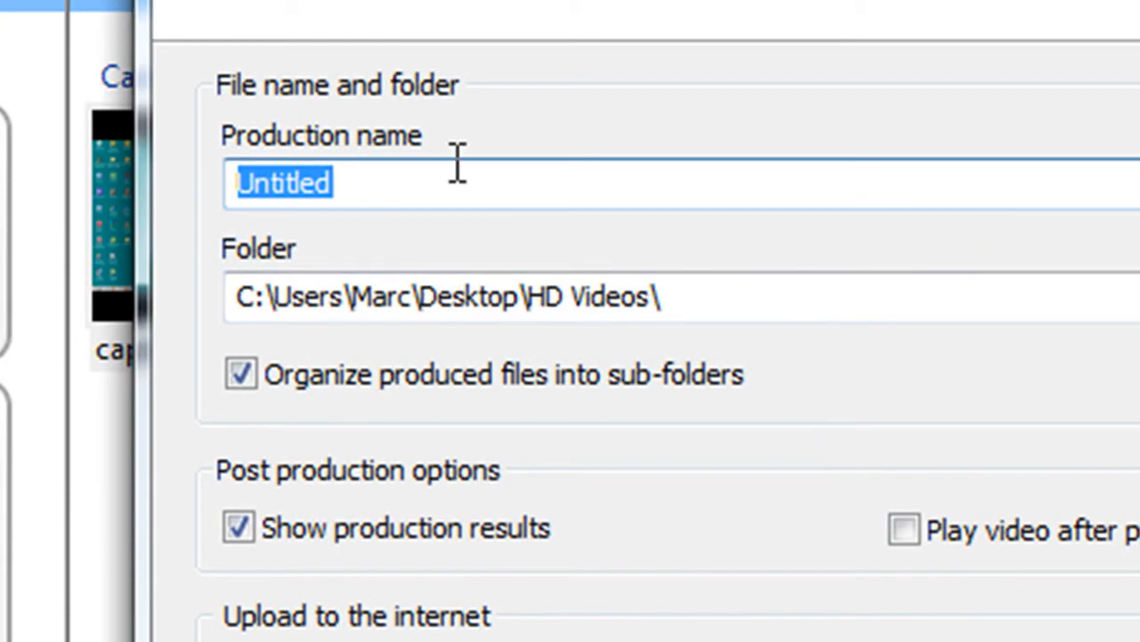
Name the production 'hd vid' in the HD Videos folder and begin rendering.
text(hd)
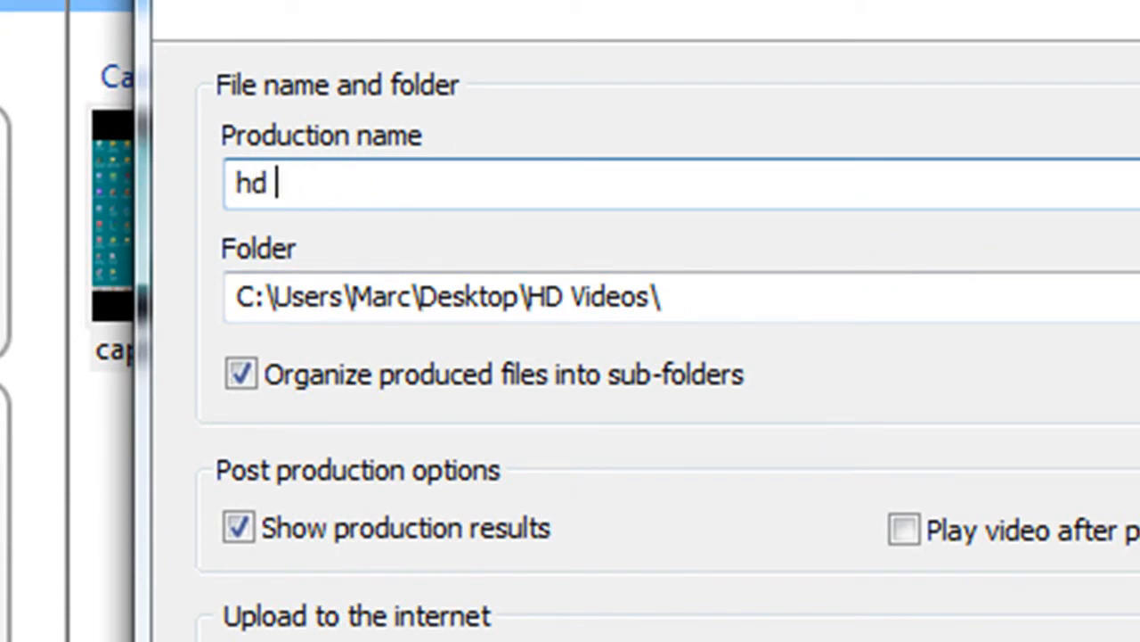
text(vid)
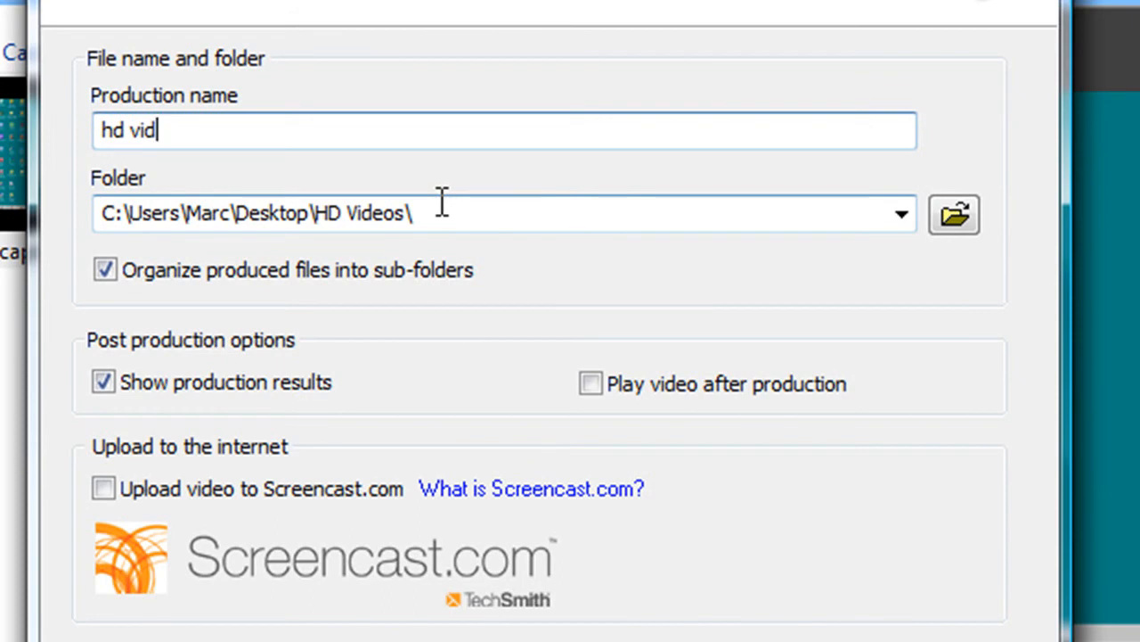
mouse_move(602, 385)
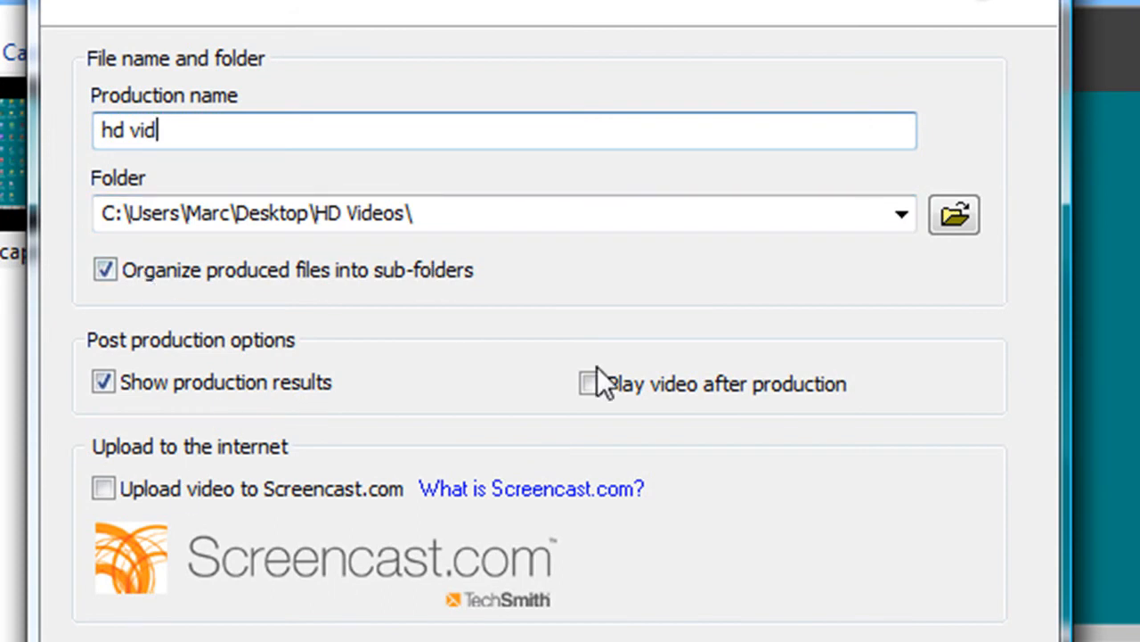
mouse_move(508, 382)
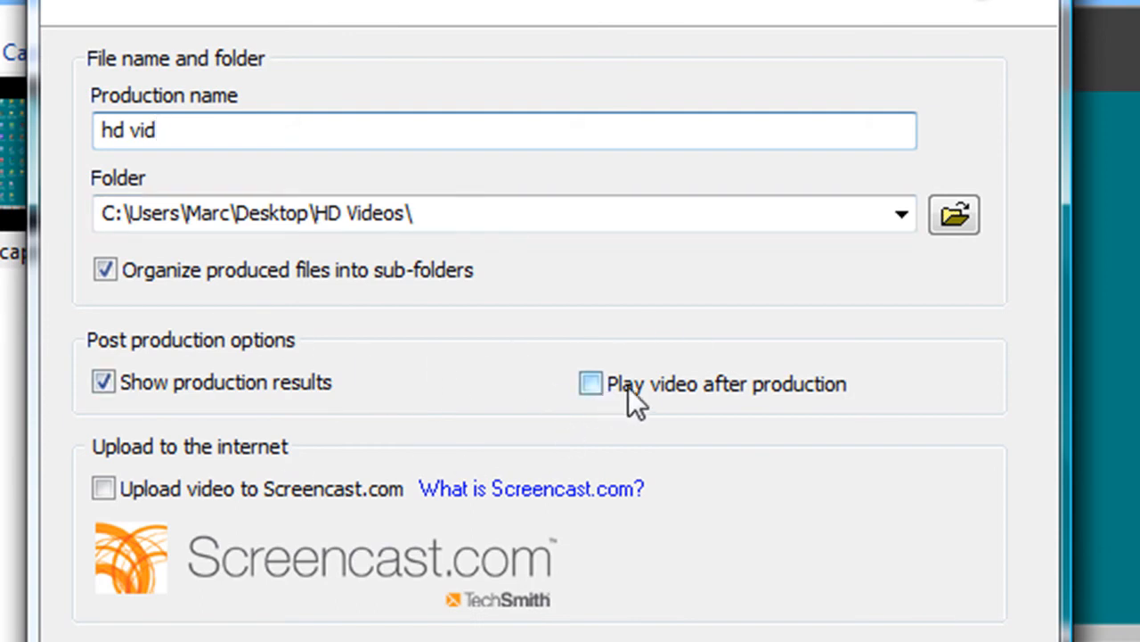
mouse_move(688, 421)
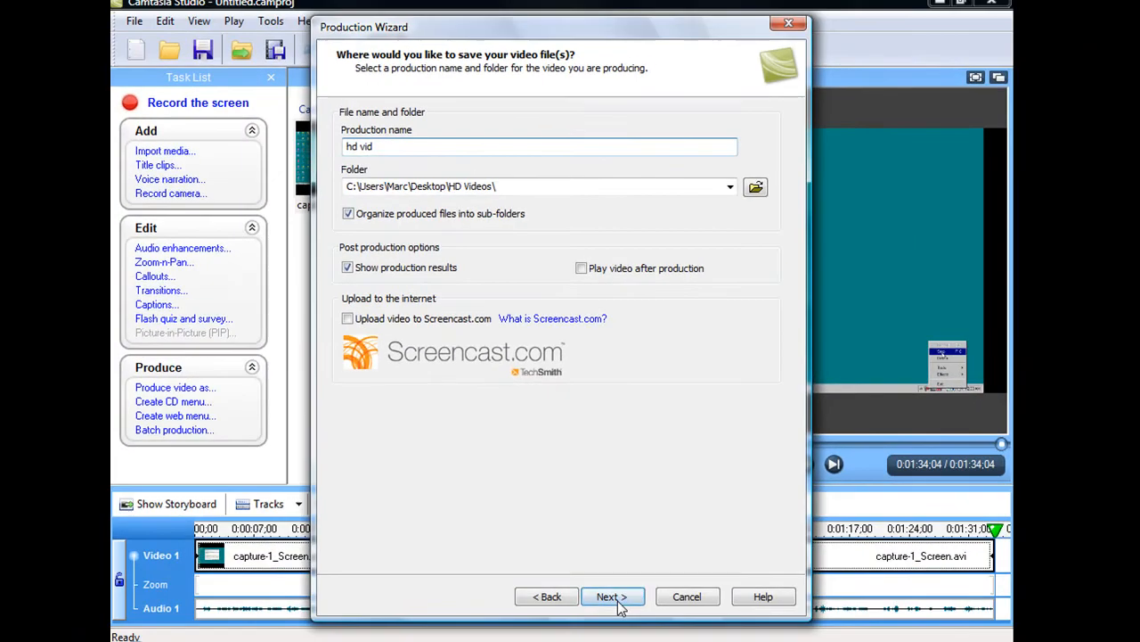
click(613, 595)
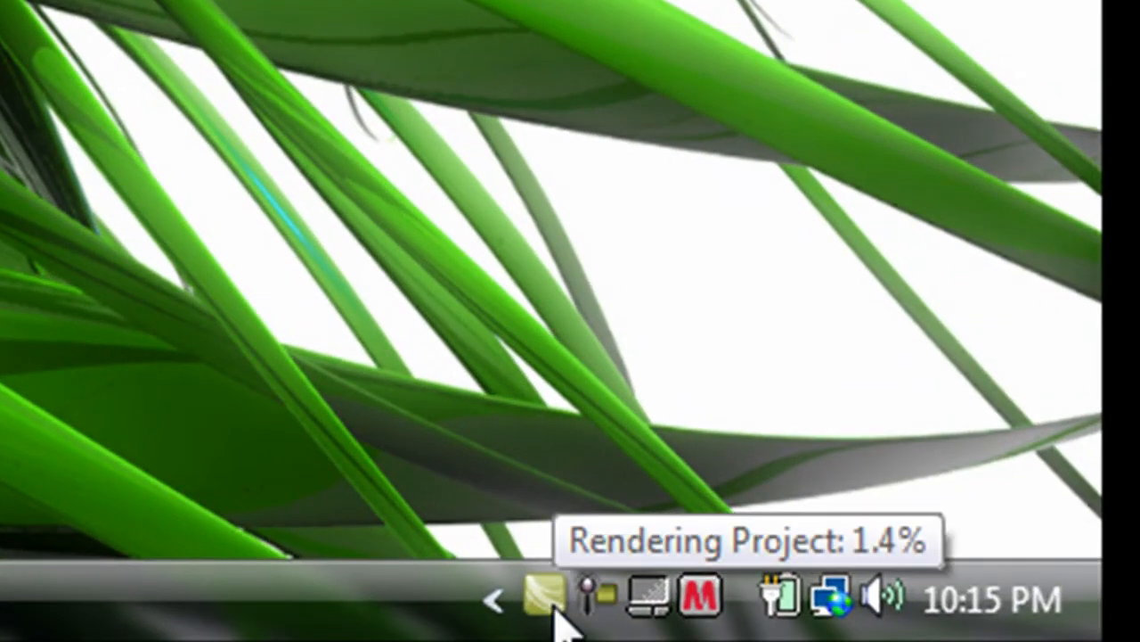
click(543, 597)
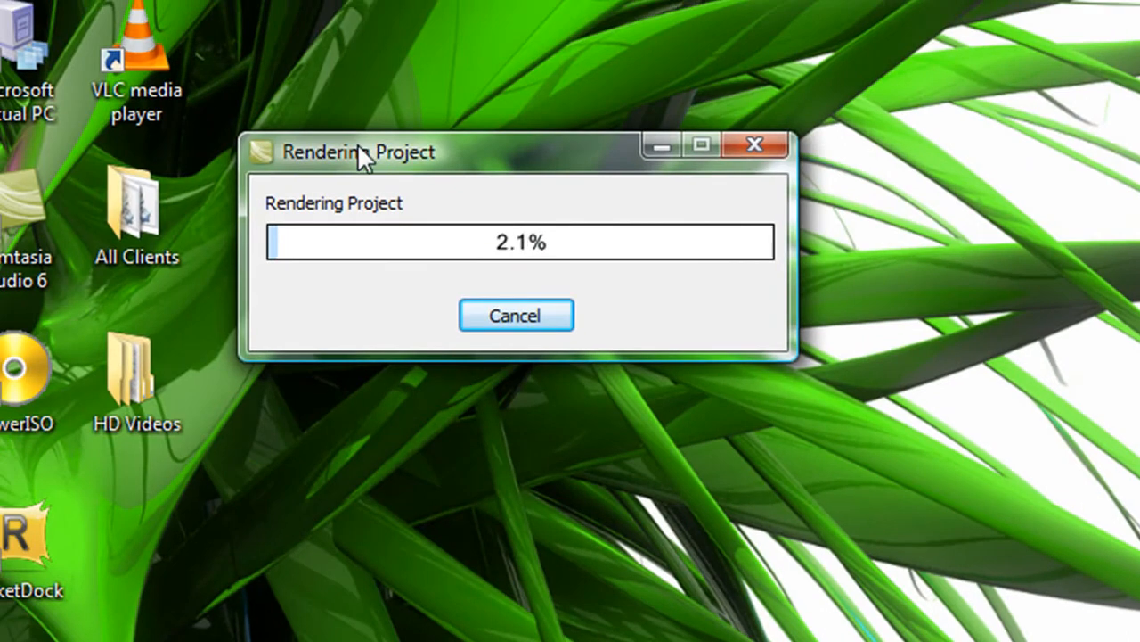
mouse_move(538, 335)
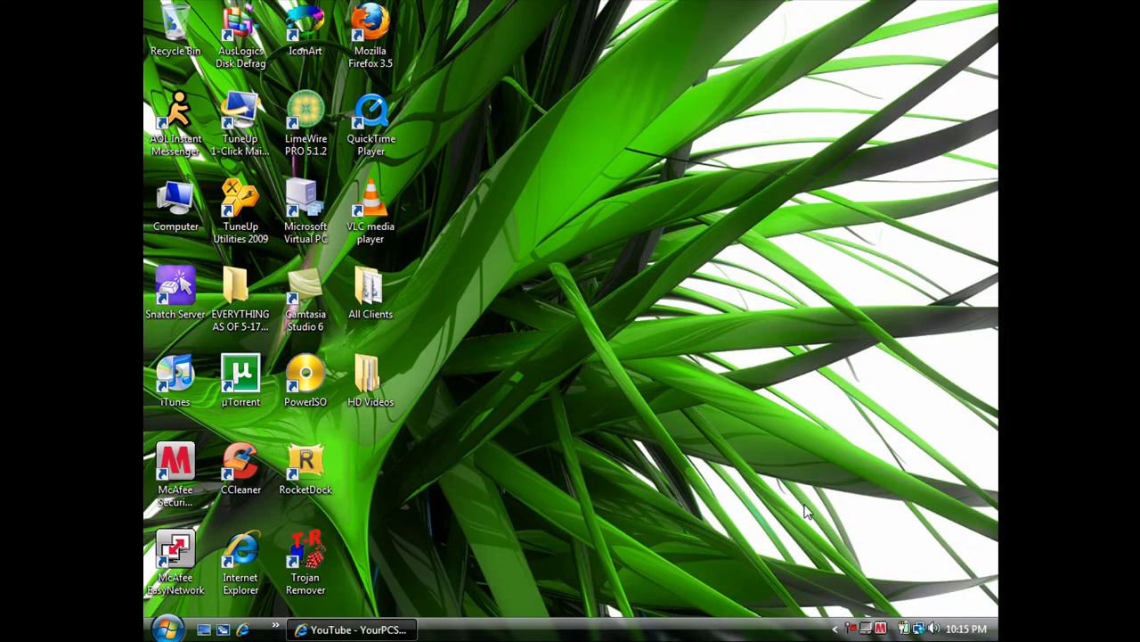
mouse_move(856, 630)
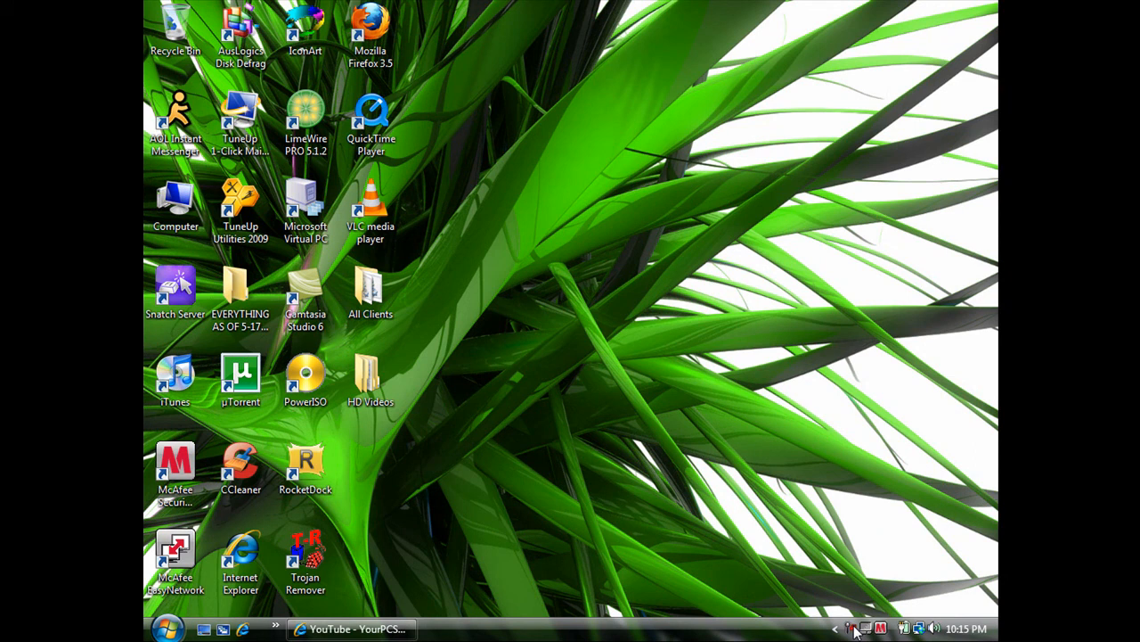
Bring up the screen recorder's tray menu to reach the Stop command.
right_click(855, 630)
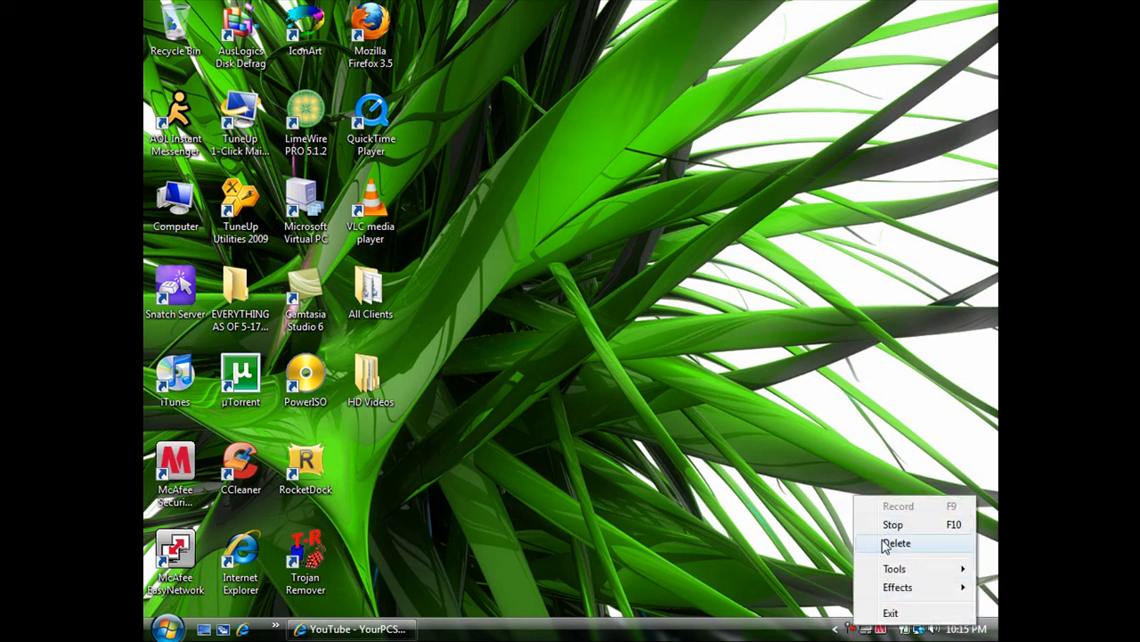
mouse_move(899, 528)
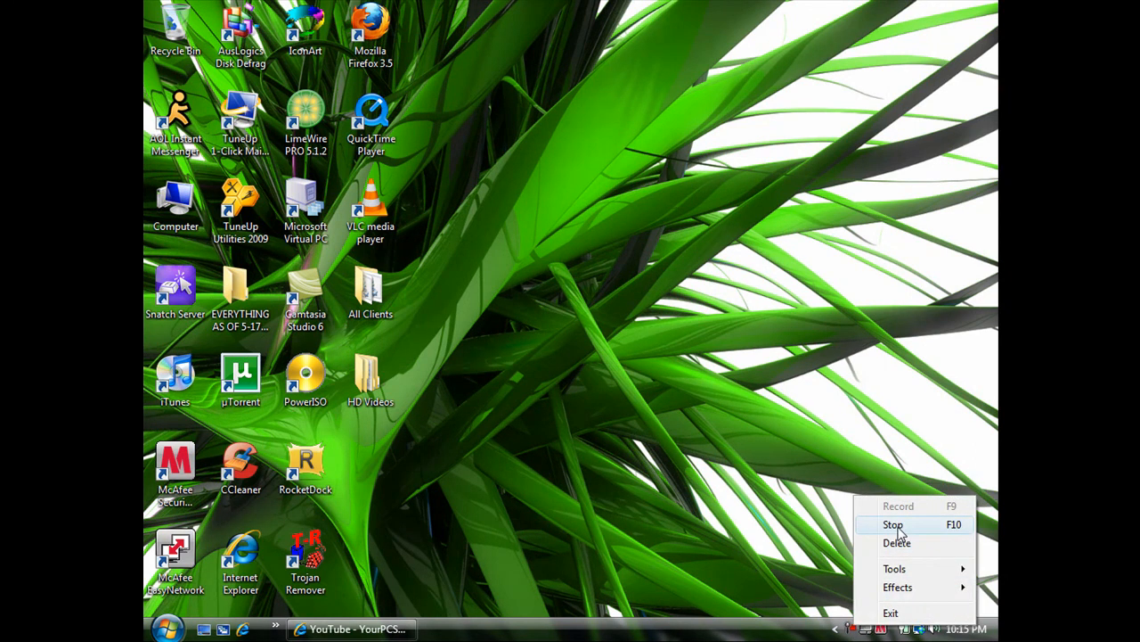